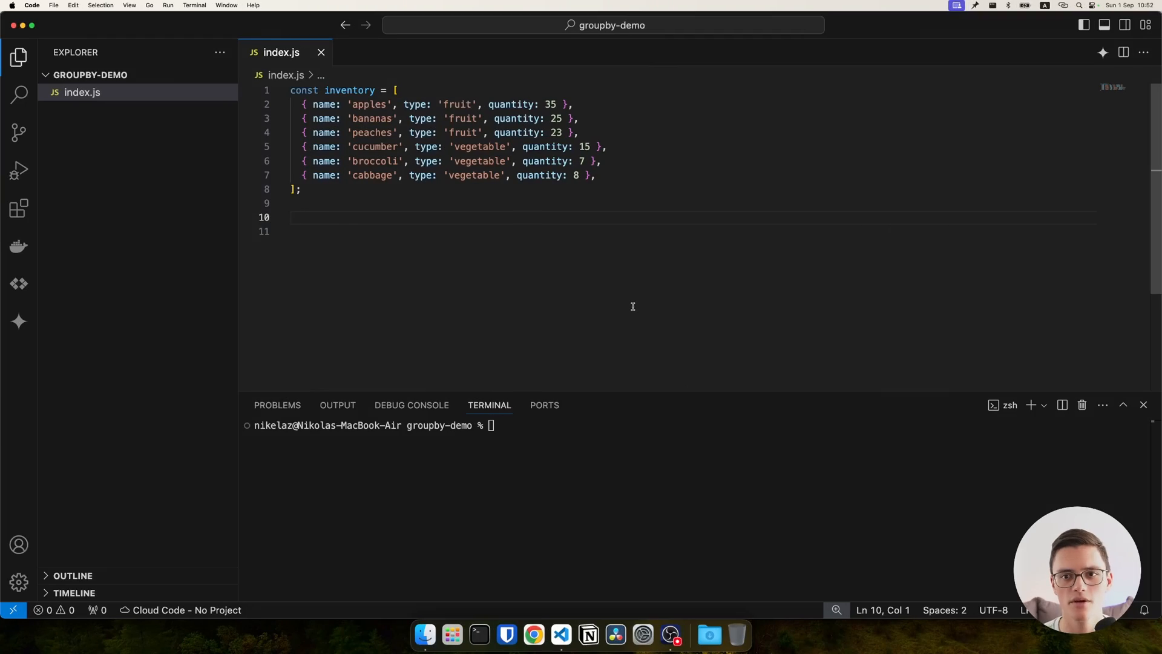
Declare const inventoryByType = Object.groupBy(inventory, item => item.type).
double_click(350, 89)
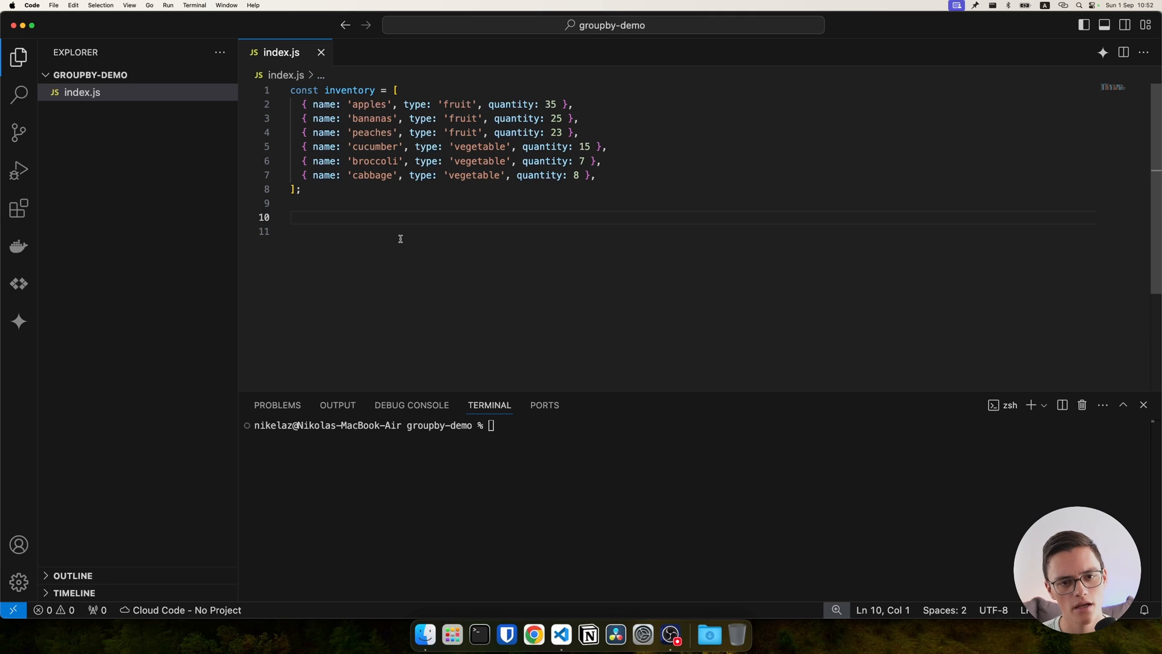
text(const)
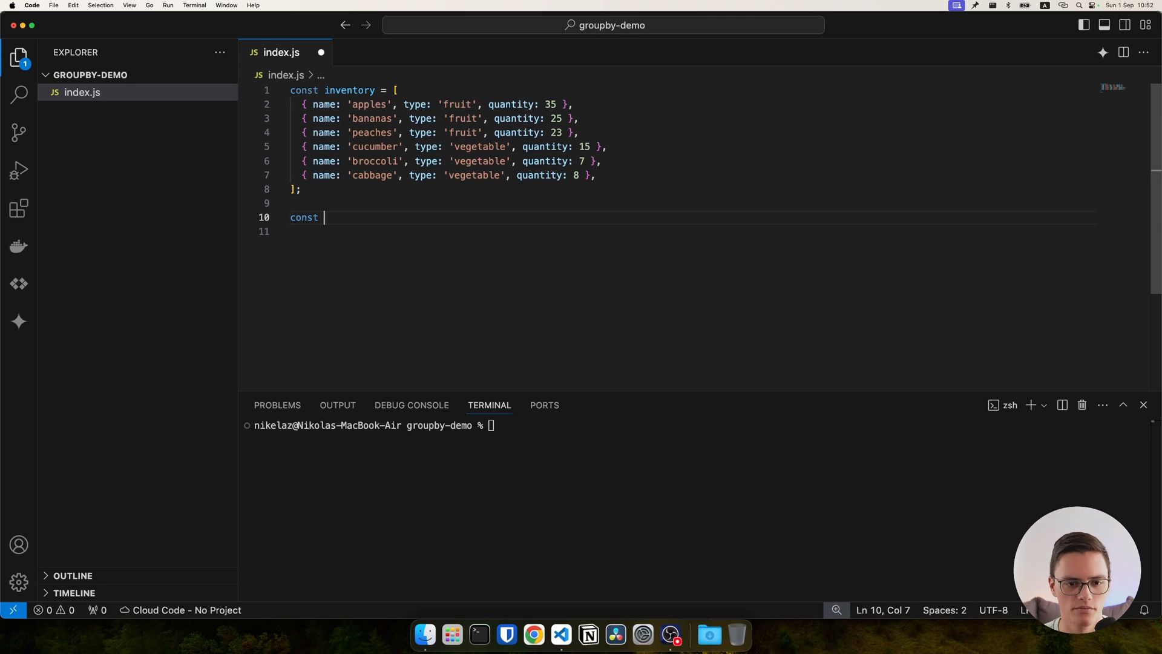
text(inventoryByType =)
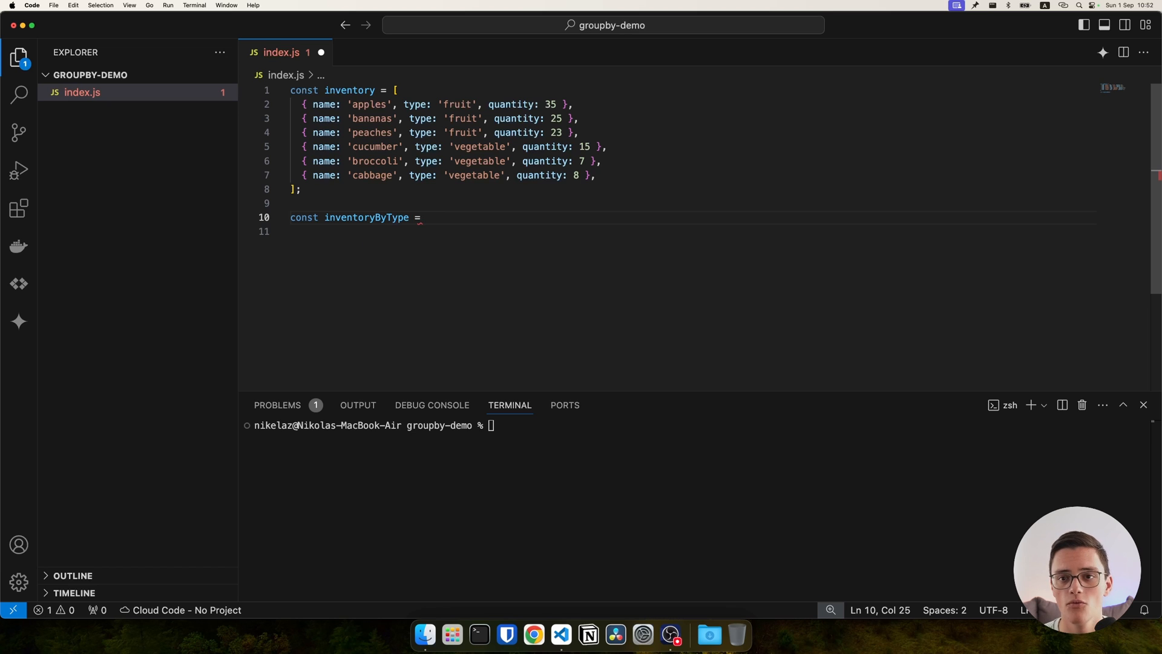
text(Object.grou)
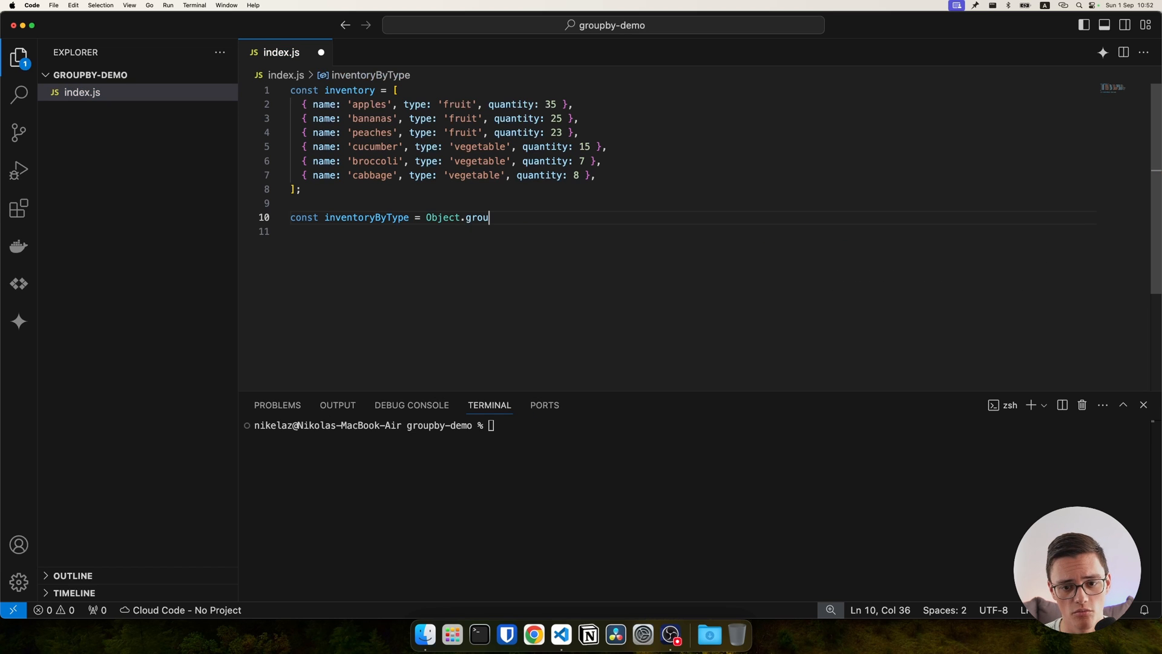
text(pBy();)
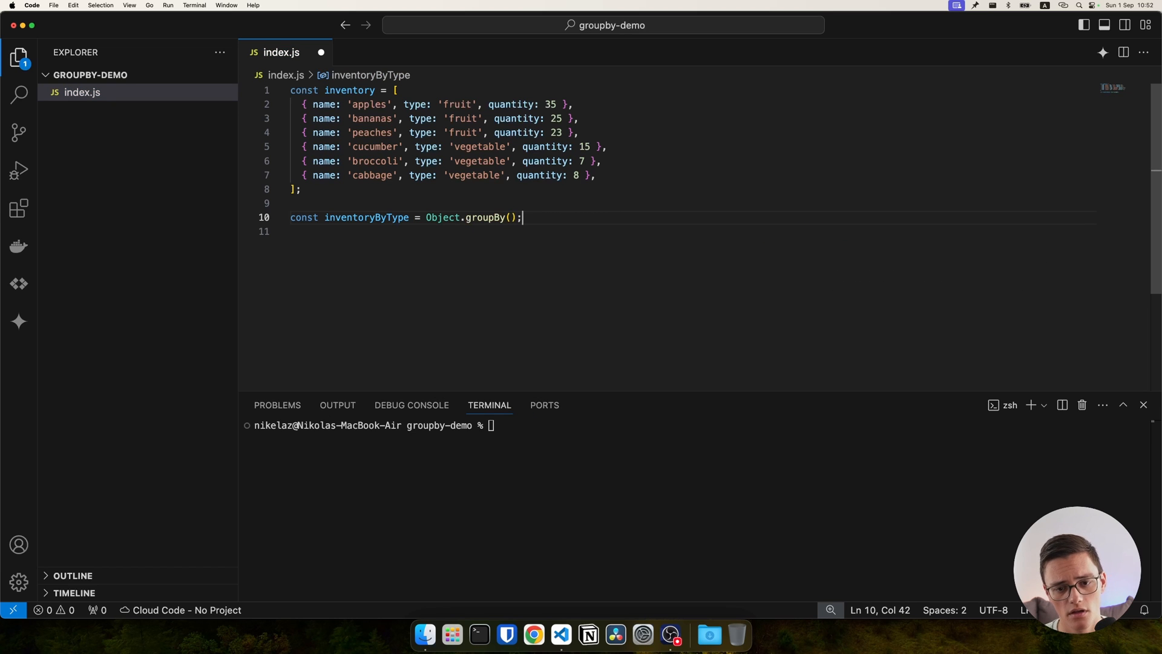
click(511, 217)
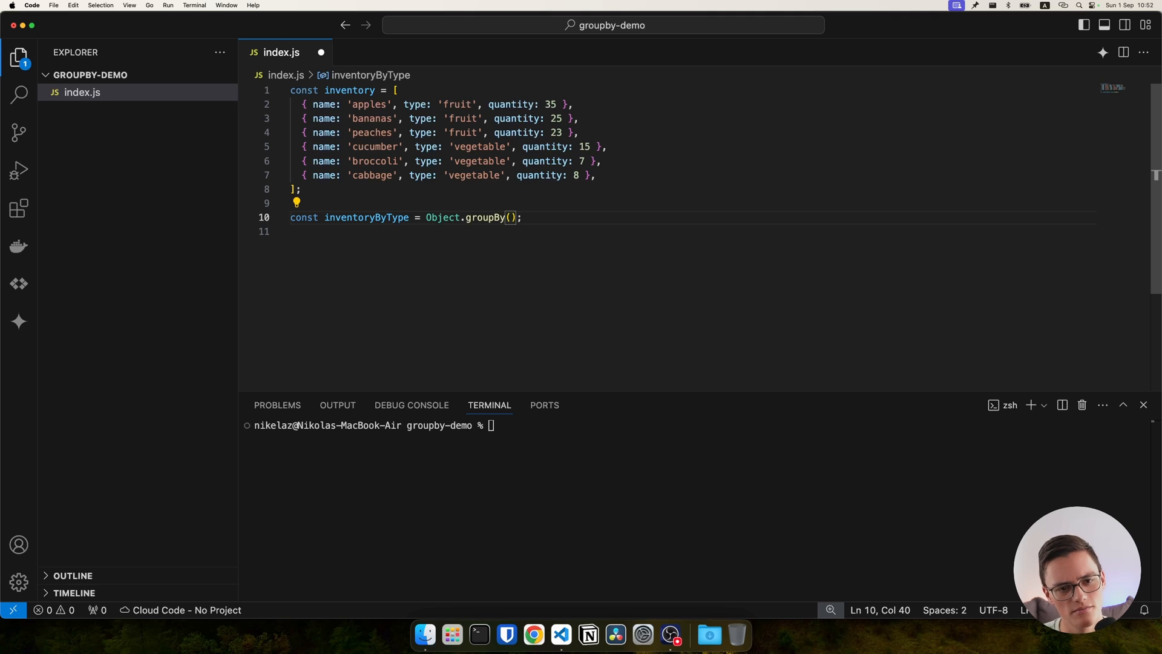
text(inventory, 'type')
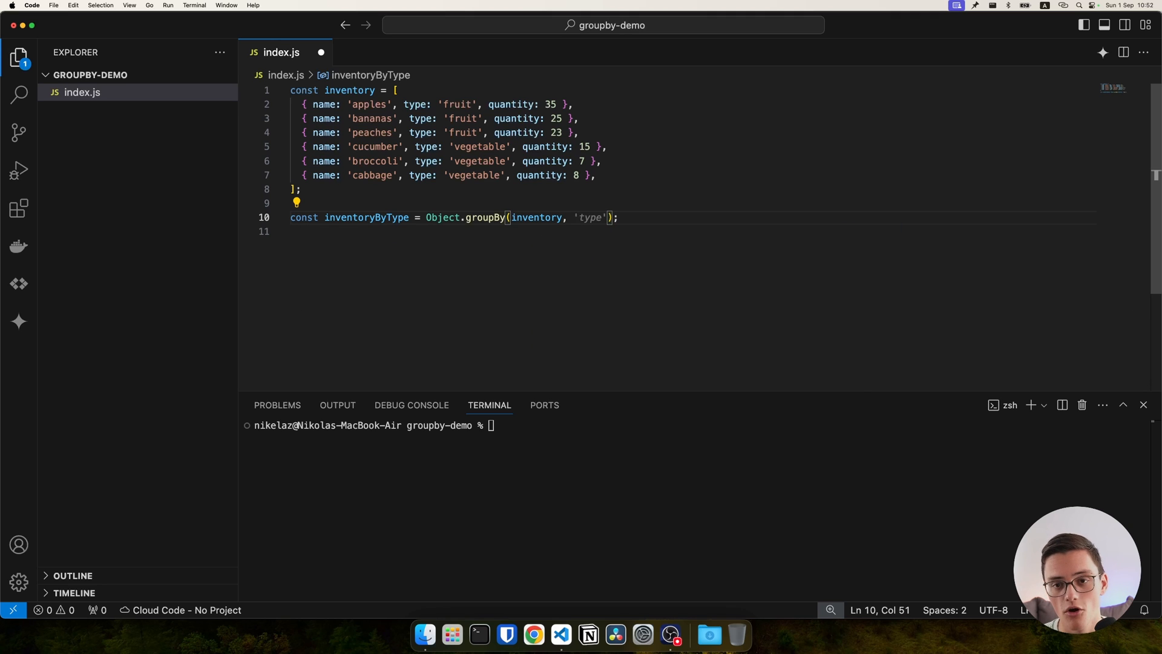
text(item => item.type)
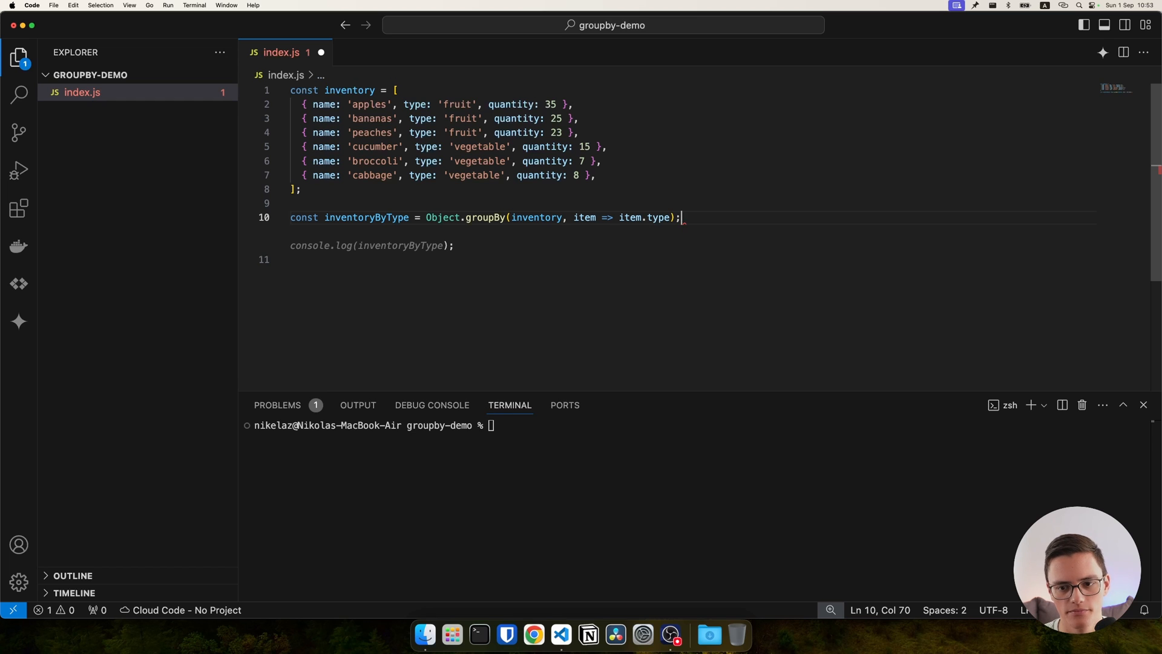
Add console.log(inventoryByType) below the grouping.
text(con)
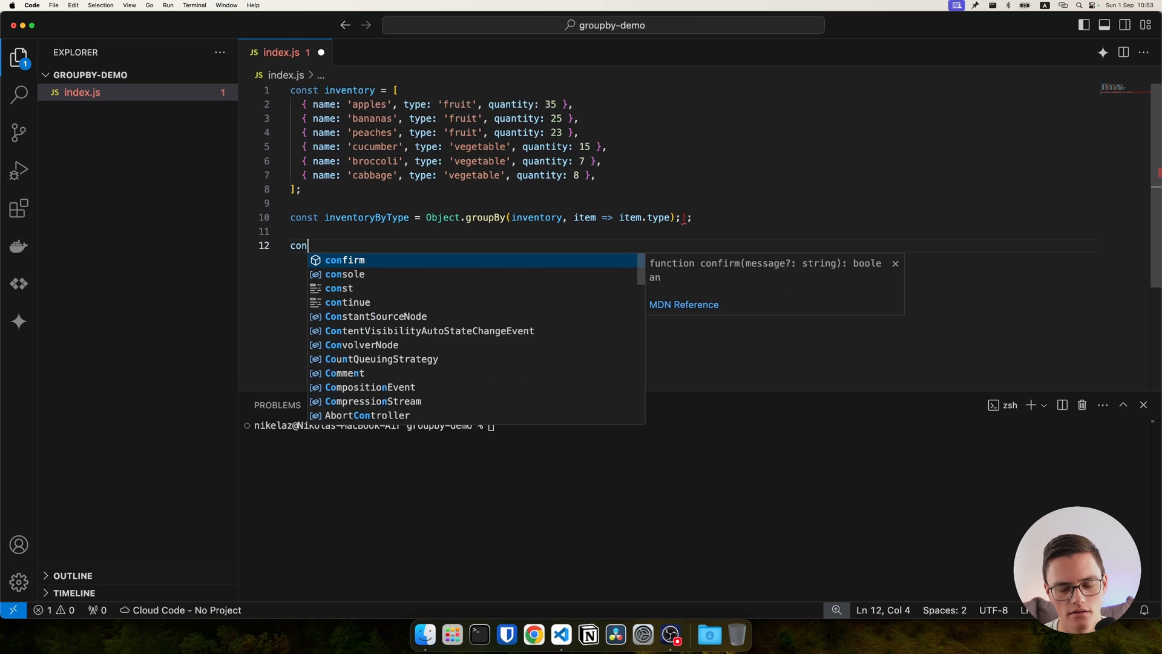
text(sole)
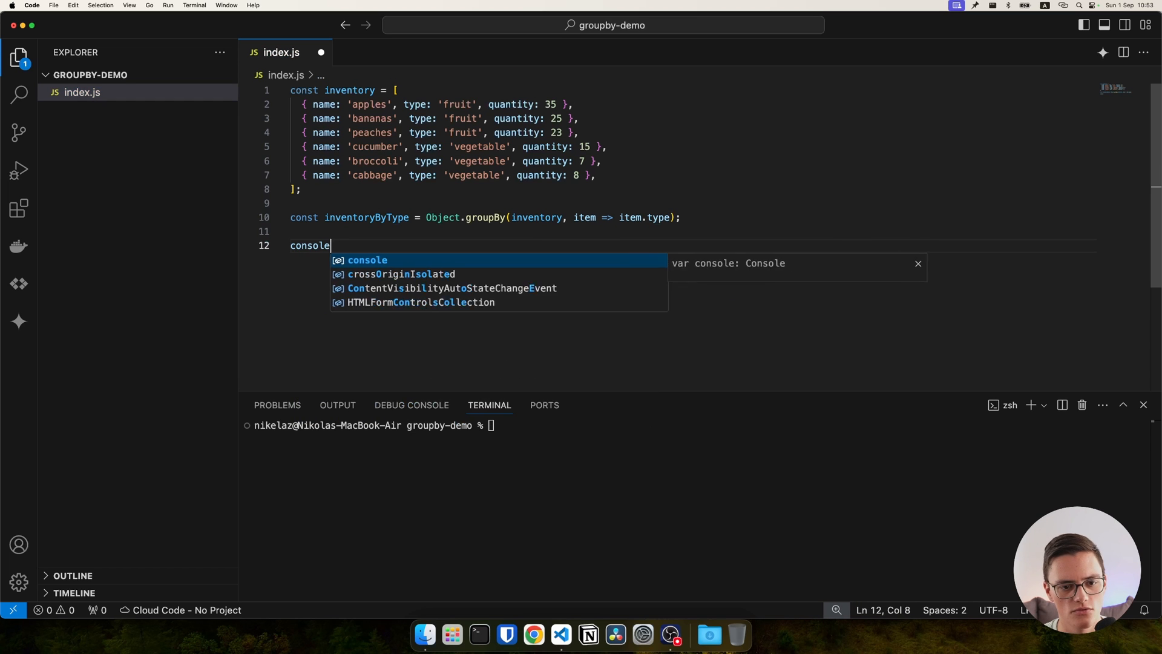
text(.log(inventoryByType);)
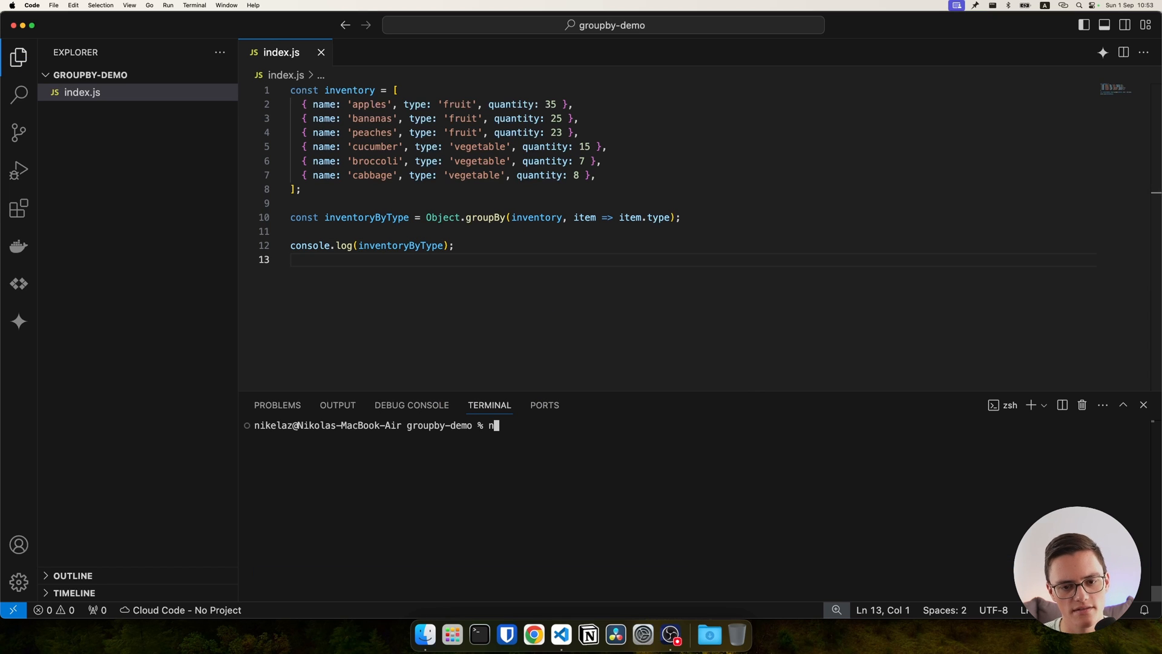
Run node index.js and select the 'fruit' group key in the output.
text(ode index.js)
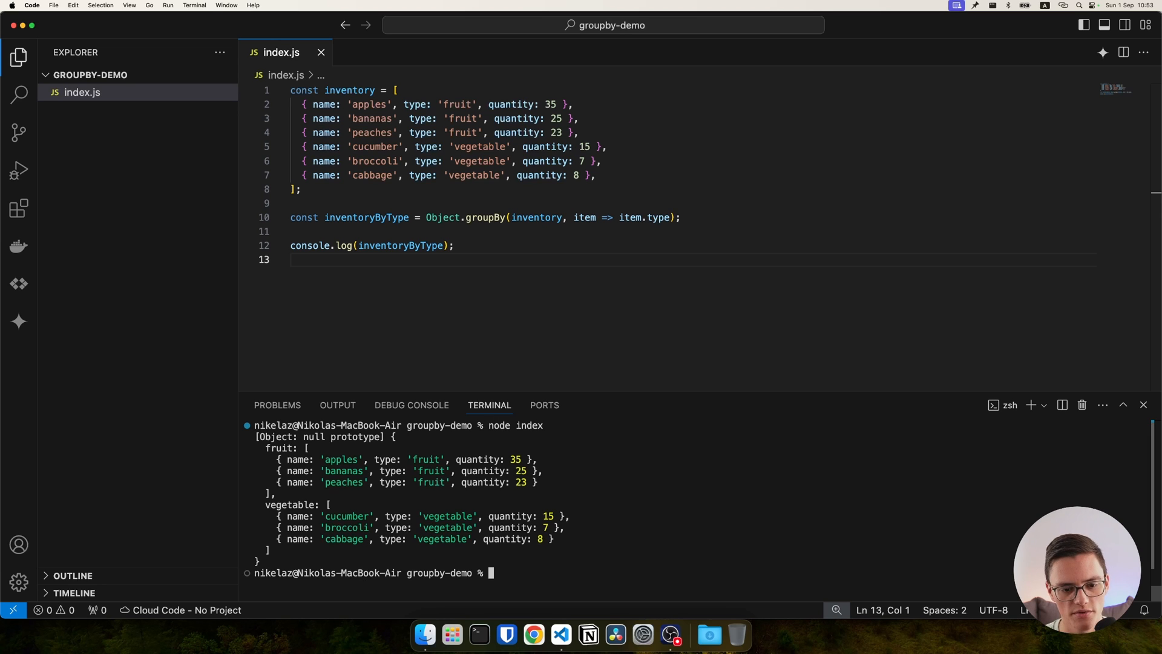
double_click(284, 448)
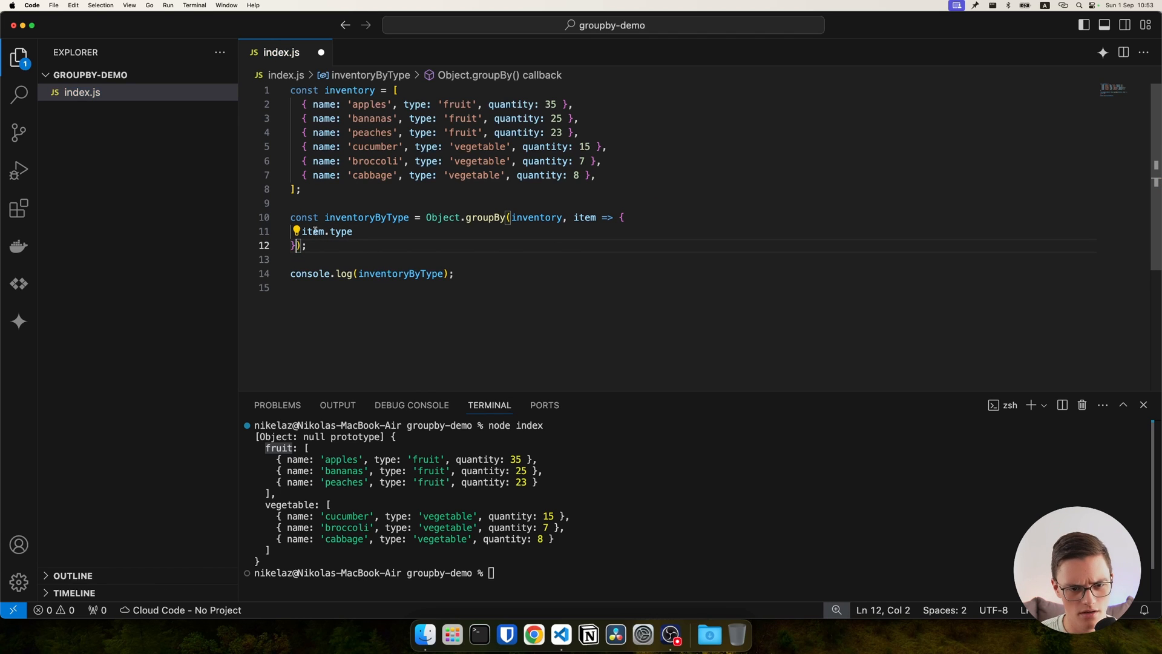
Make the callback return 'do not restock' when item.quantity > 10.
drag(303, 231, 353, 231)
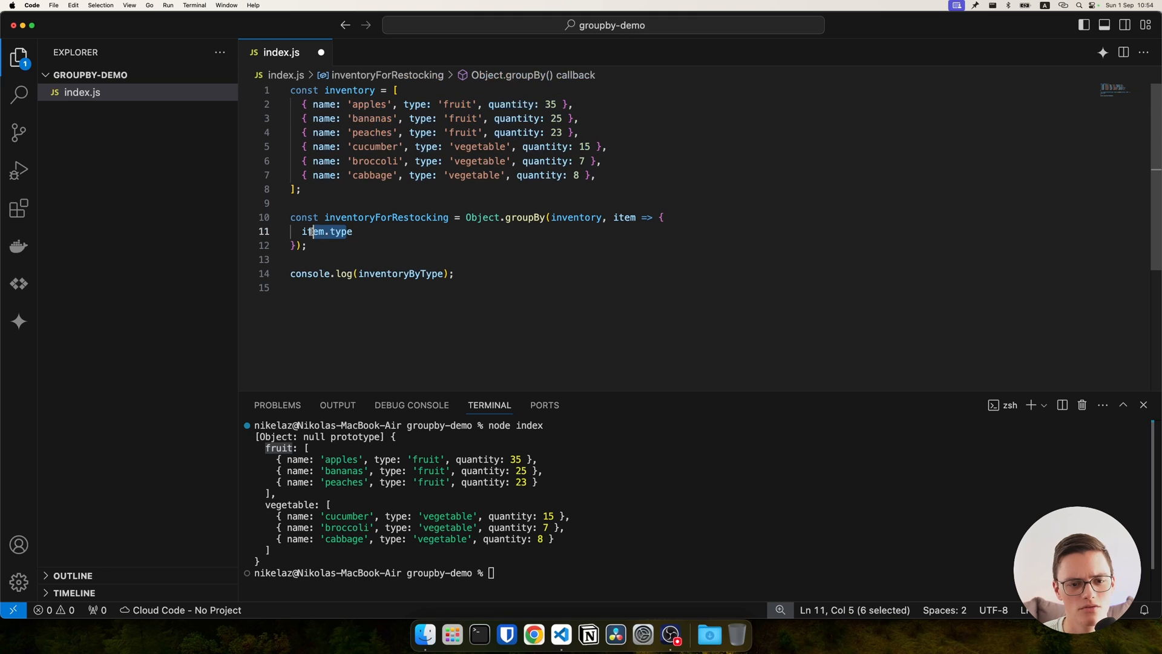
text(if)
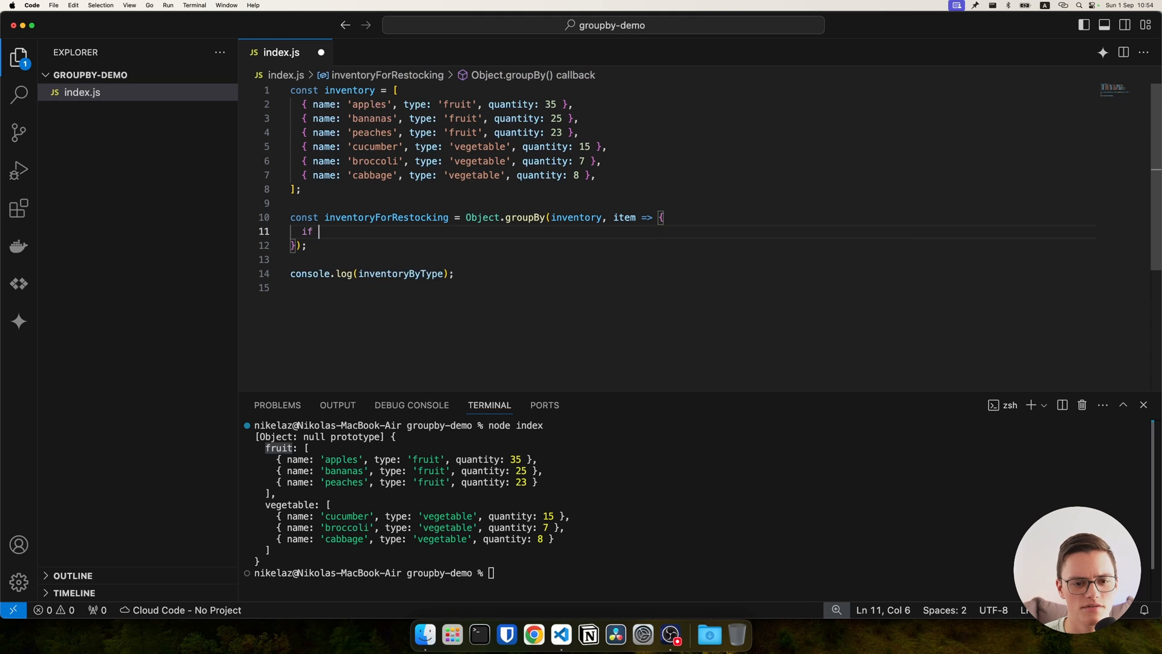
text((item.)
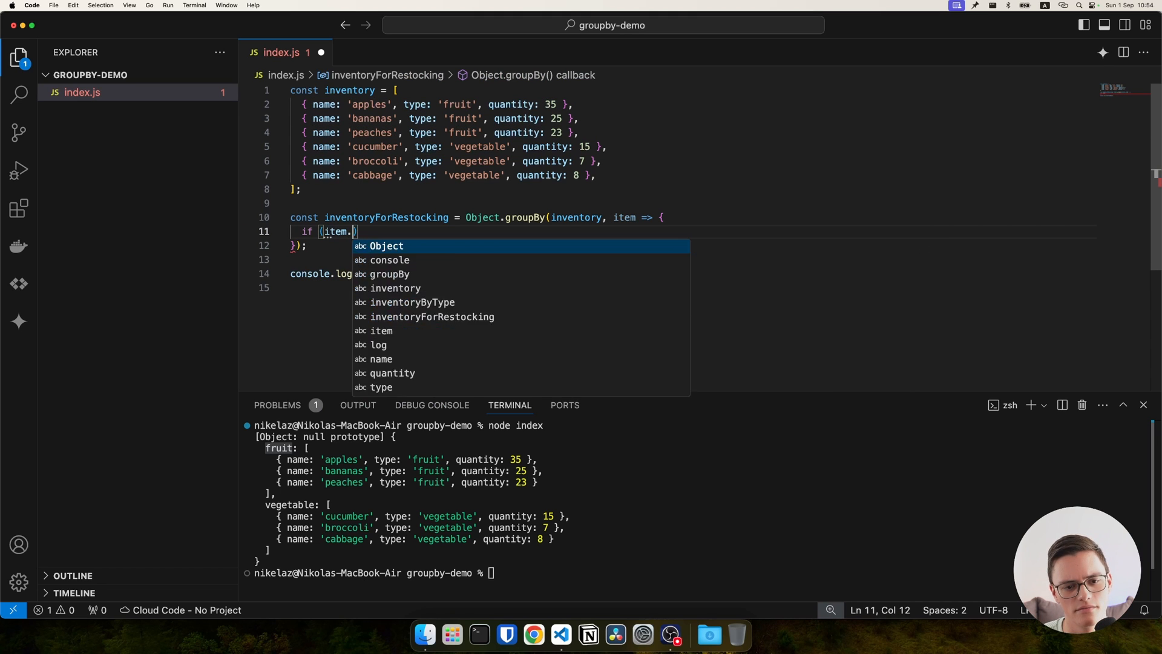
text(quantity > 10)
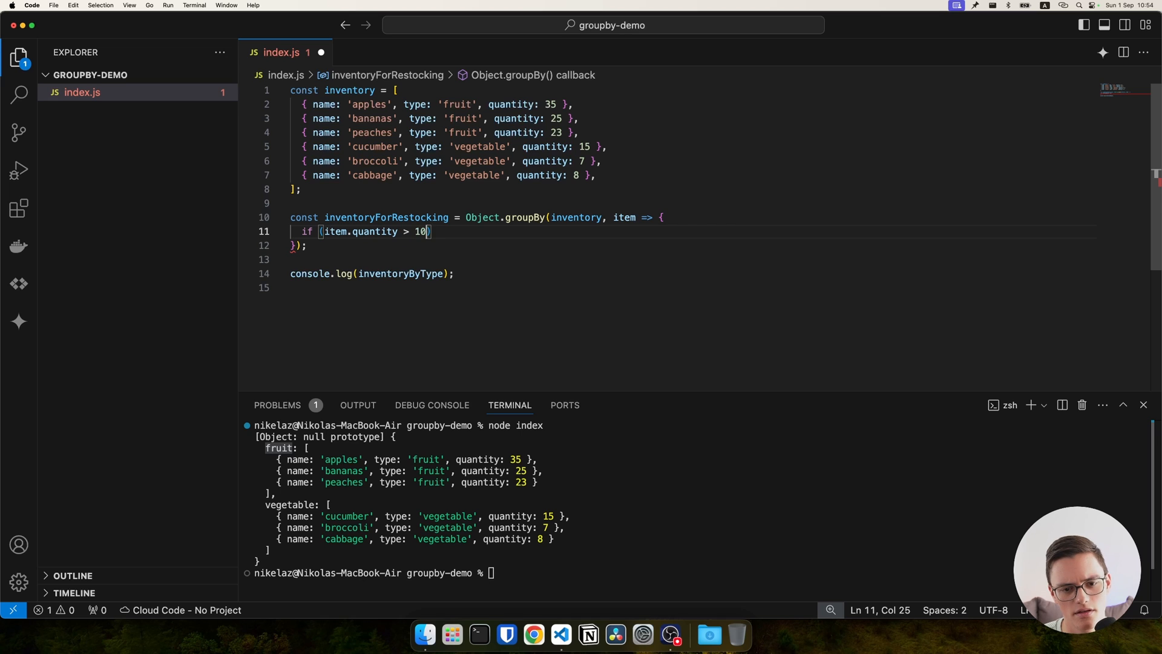
text(retur)
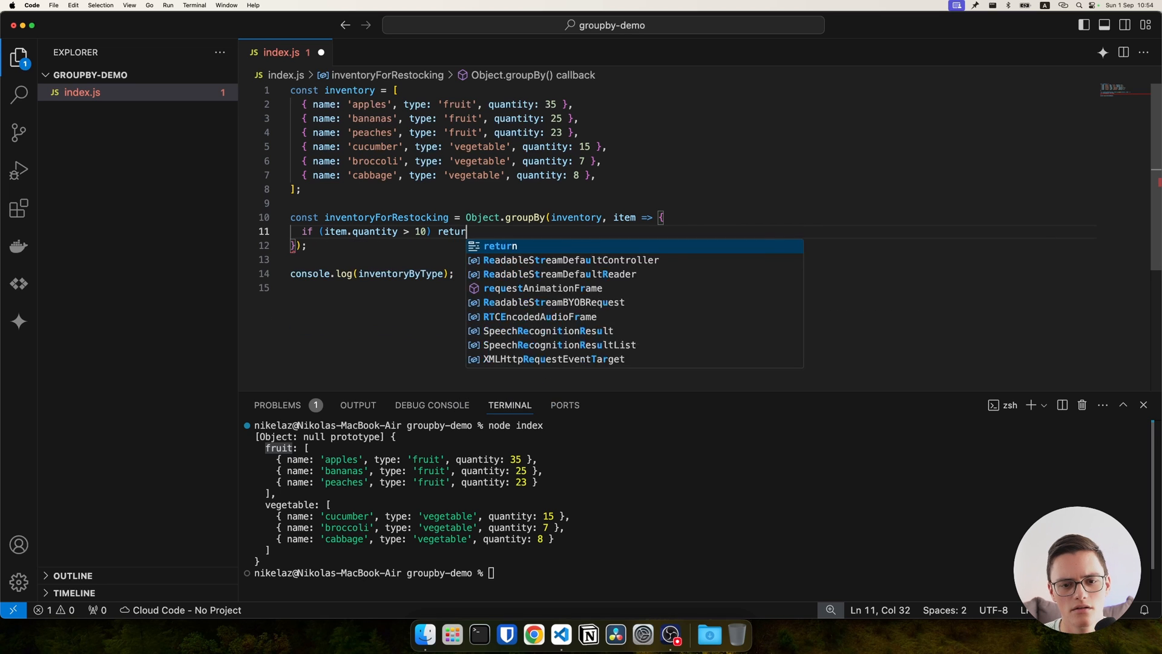
text('dont')
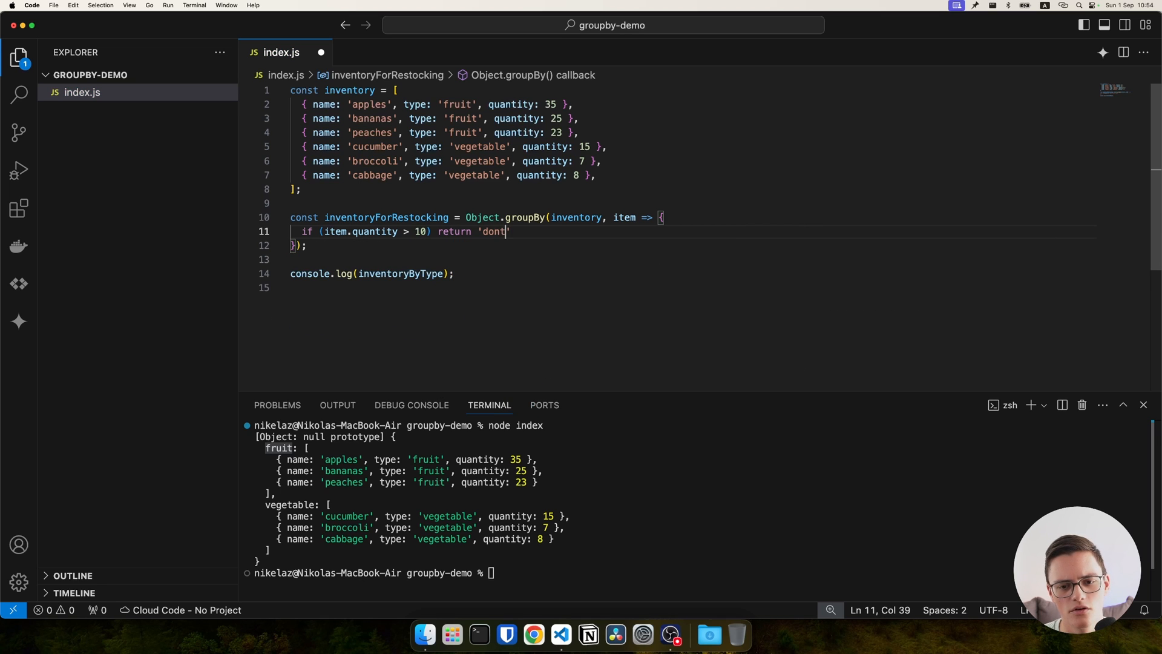
key(Backspace)
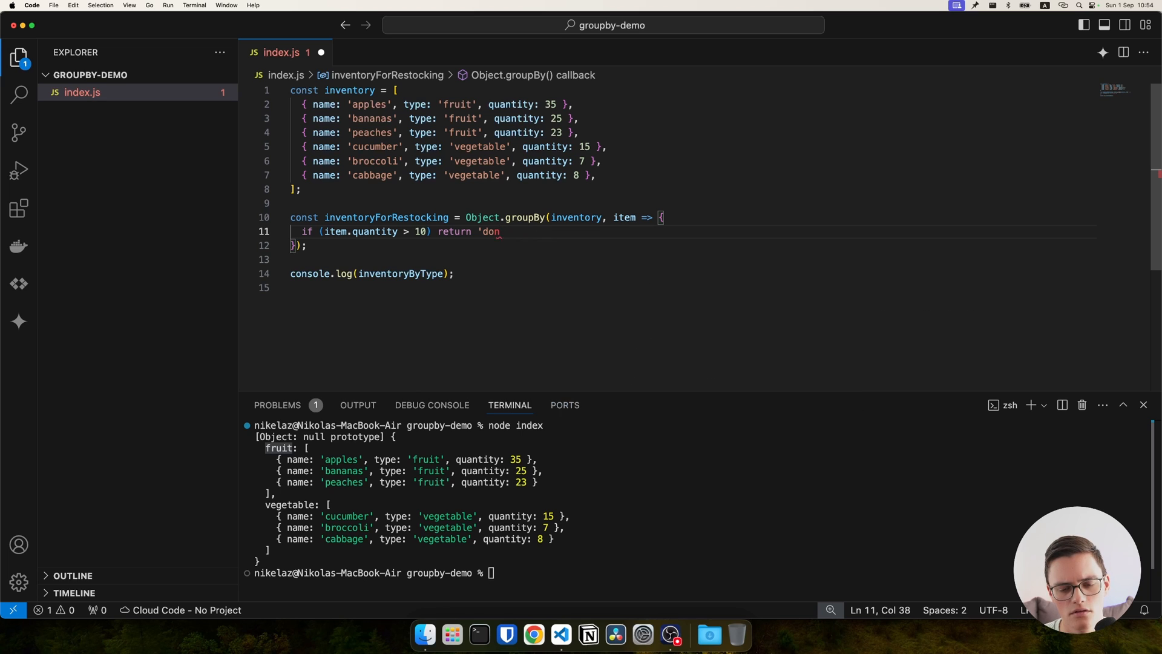
text(not restock')
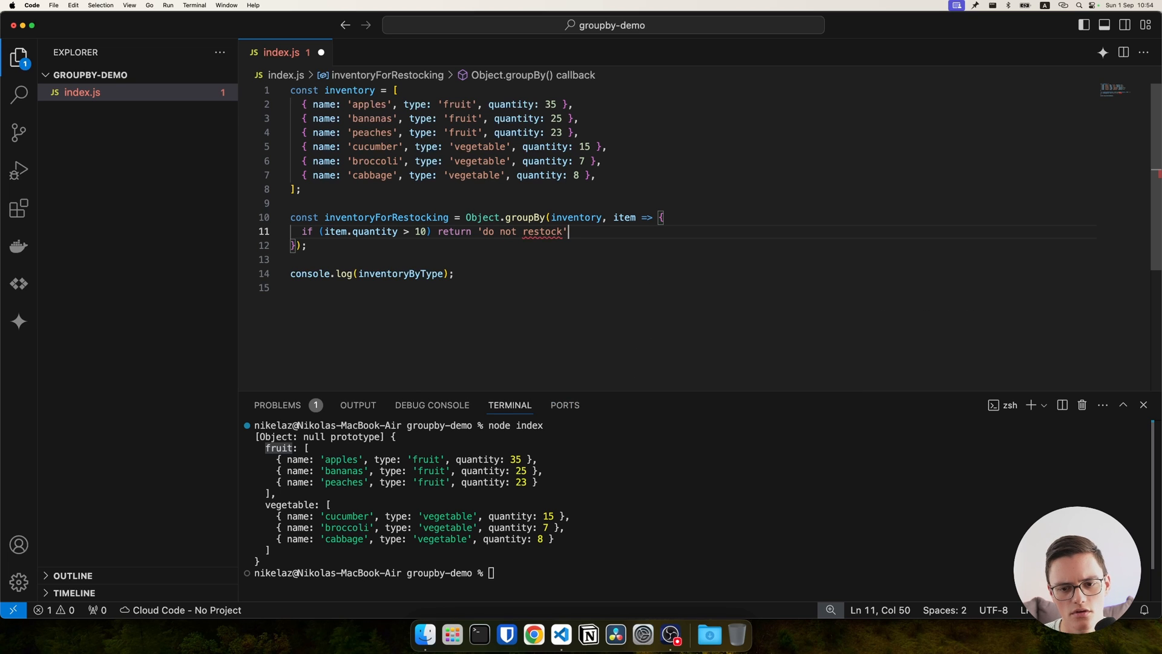
Return 'restock' otherwise and log inventoryForRestocking.
text(return 's')
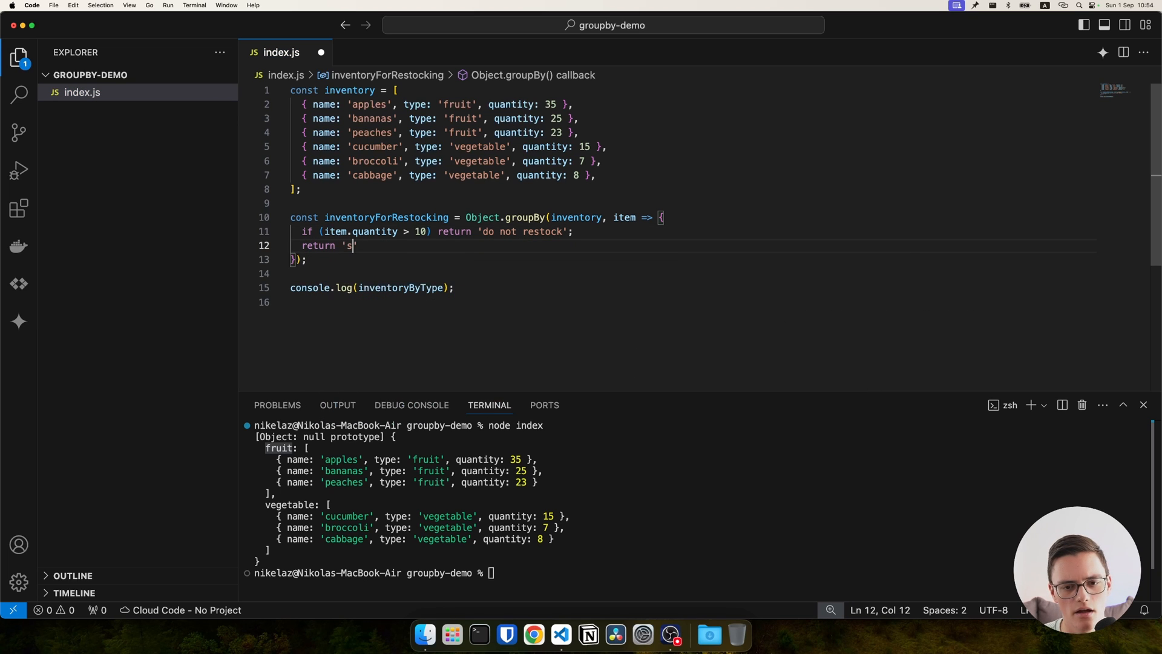
text(restock';)
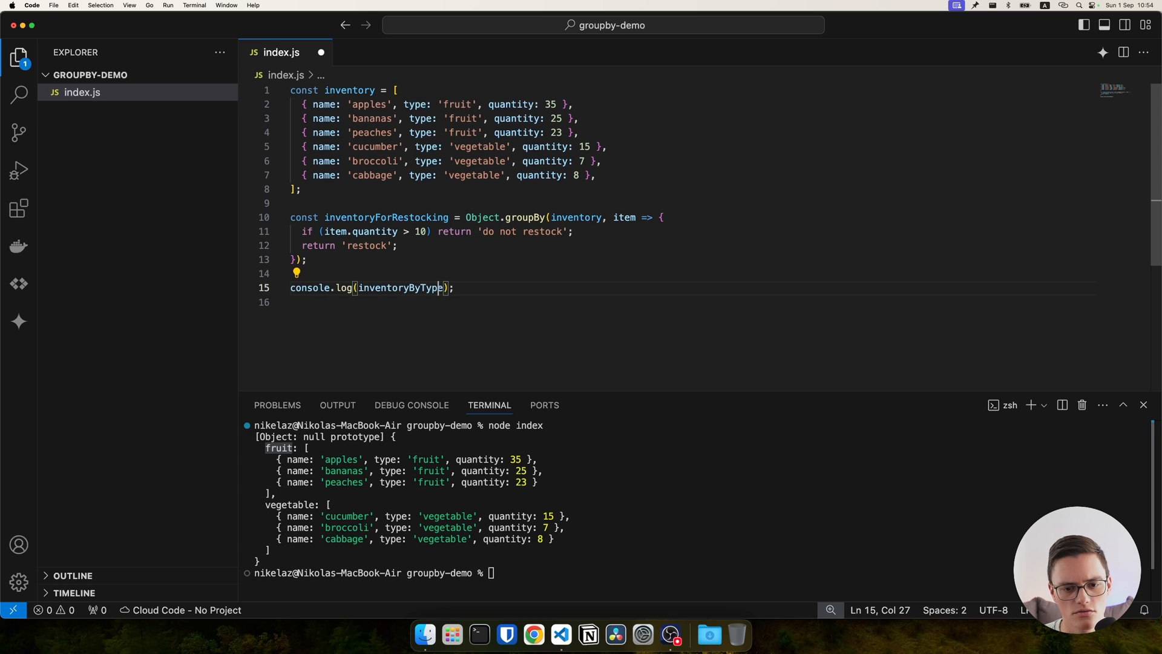
text(inventoryFor)
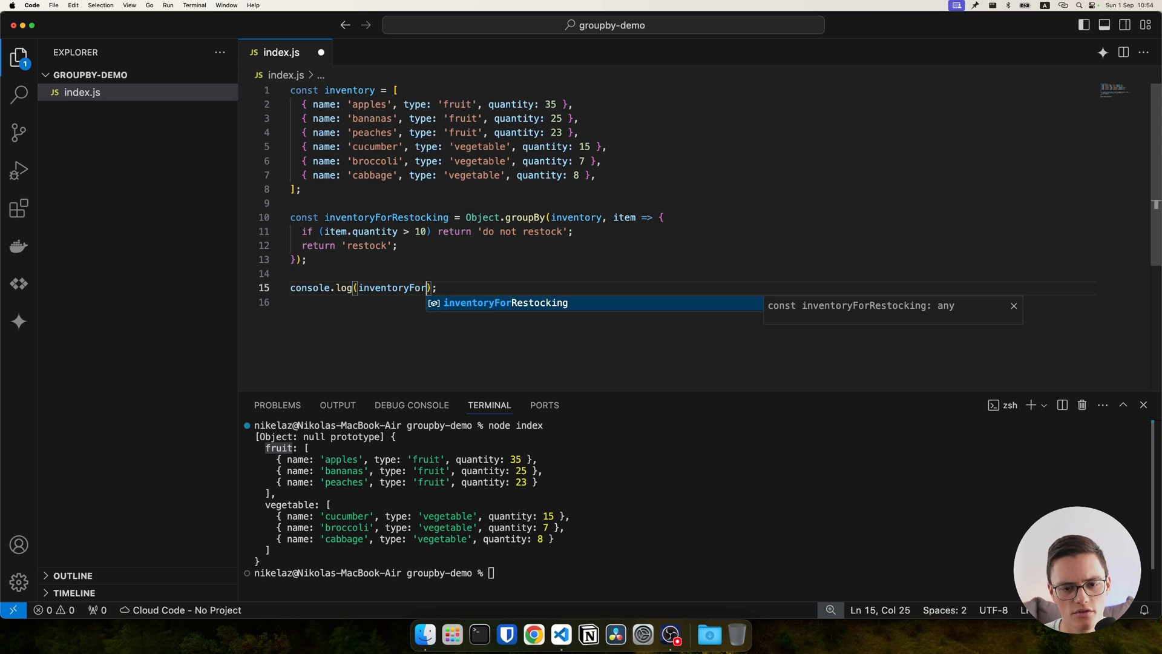
key(Tab)
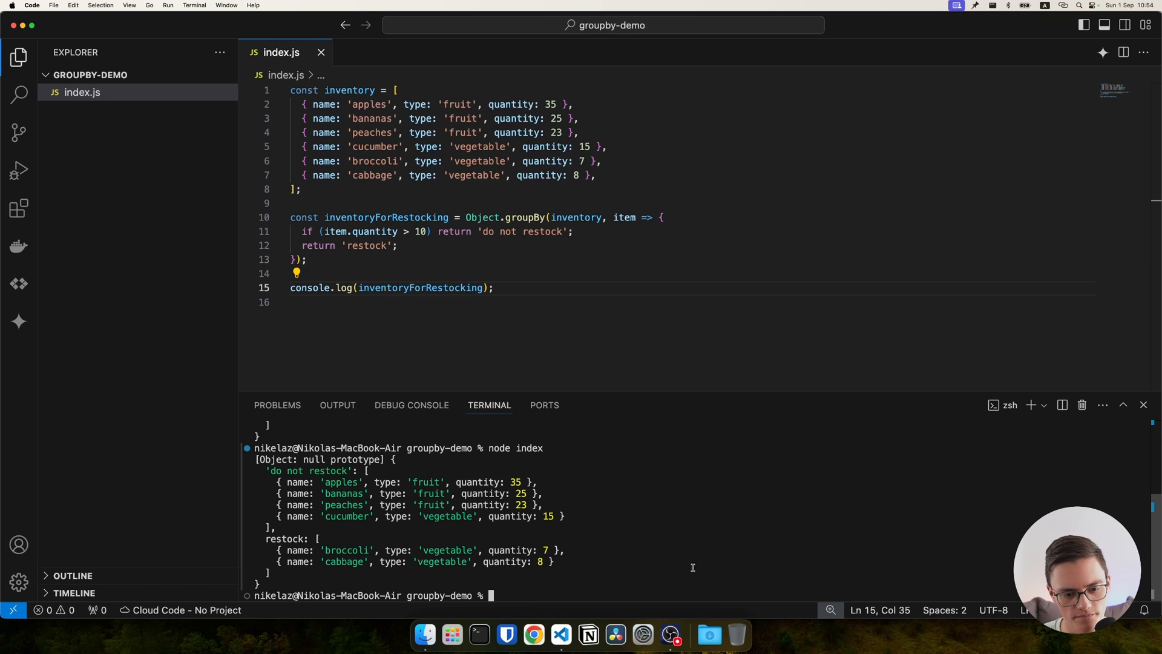
Highlight the restock group's items in the terminal output.
double_click(311, 471)
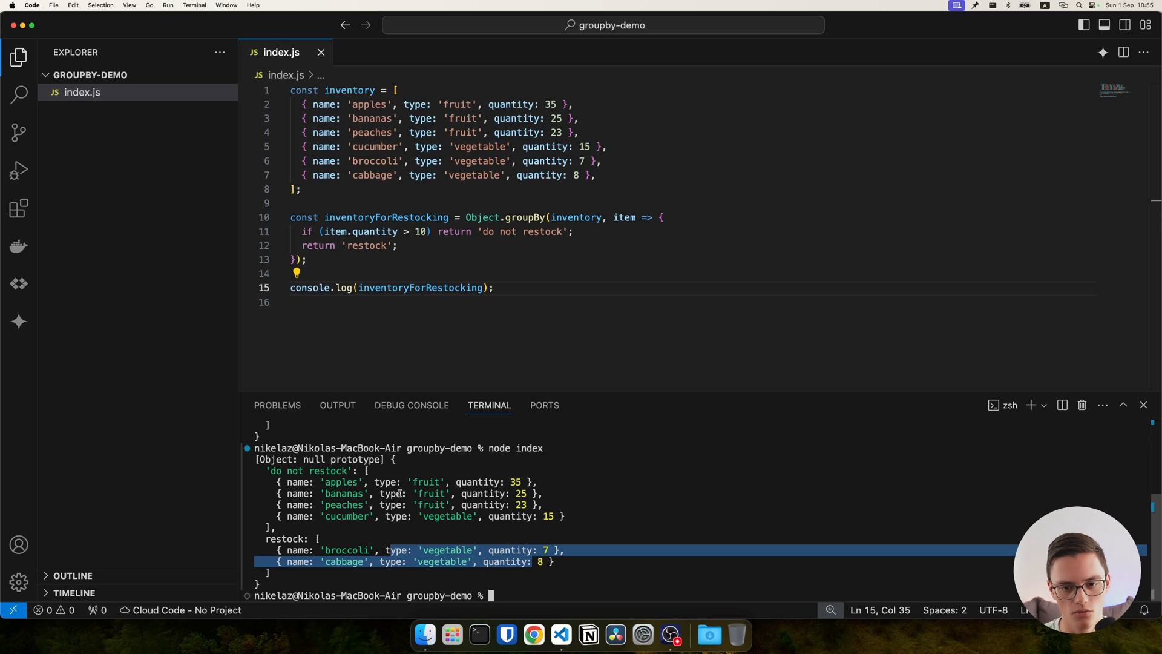
triple_click(391, 288)
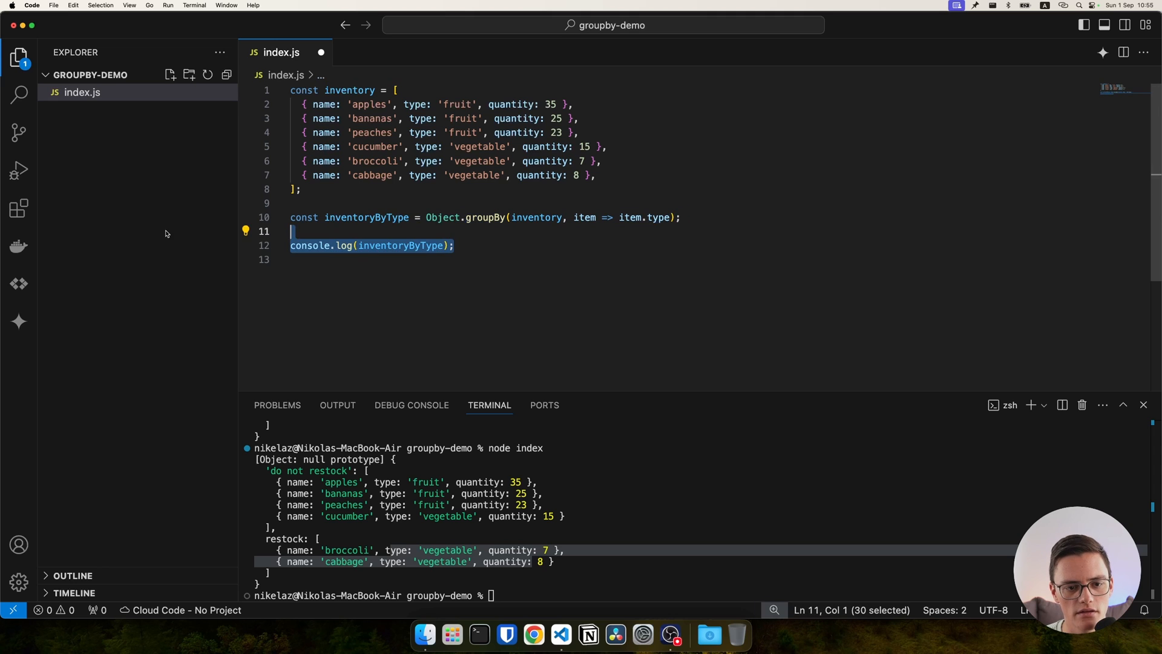
Switch Object.groupBy to Map.groupBy and log inventoryByType.get('fruit').
double_click(442, 217)
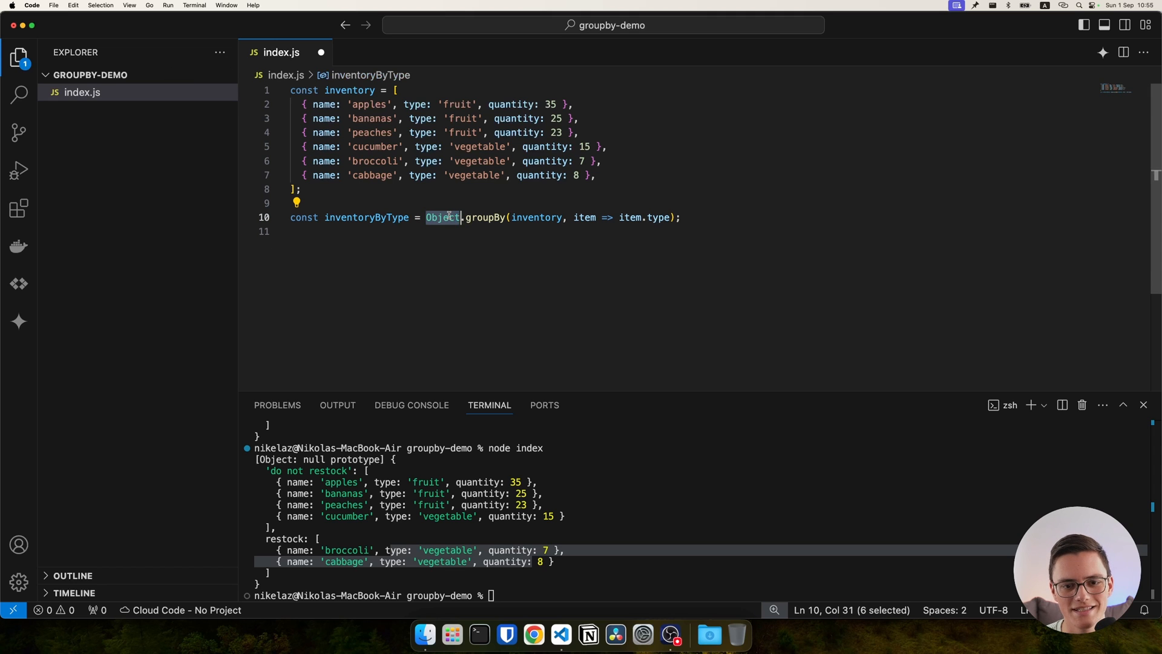
text(Map)
text(console.log(inventoryByType);)
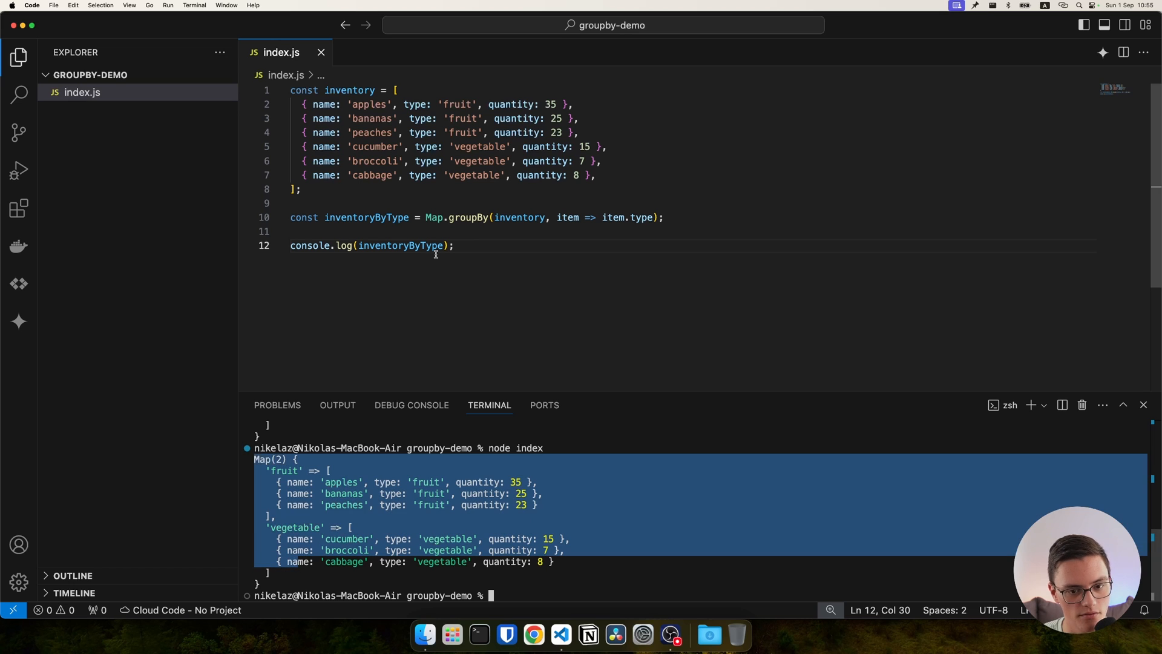
text(.get('f')
text(node index)
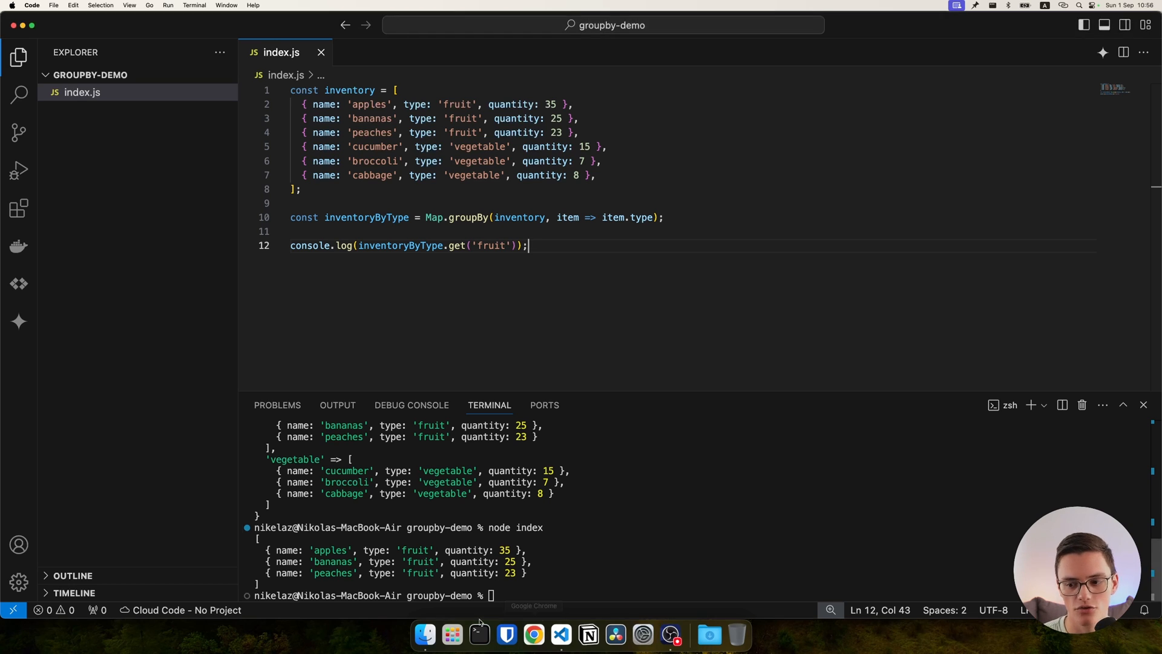
Search 'object.groupby mdn', open the MDN page and scroll to browser compatibility.
click(533, 634)
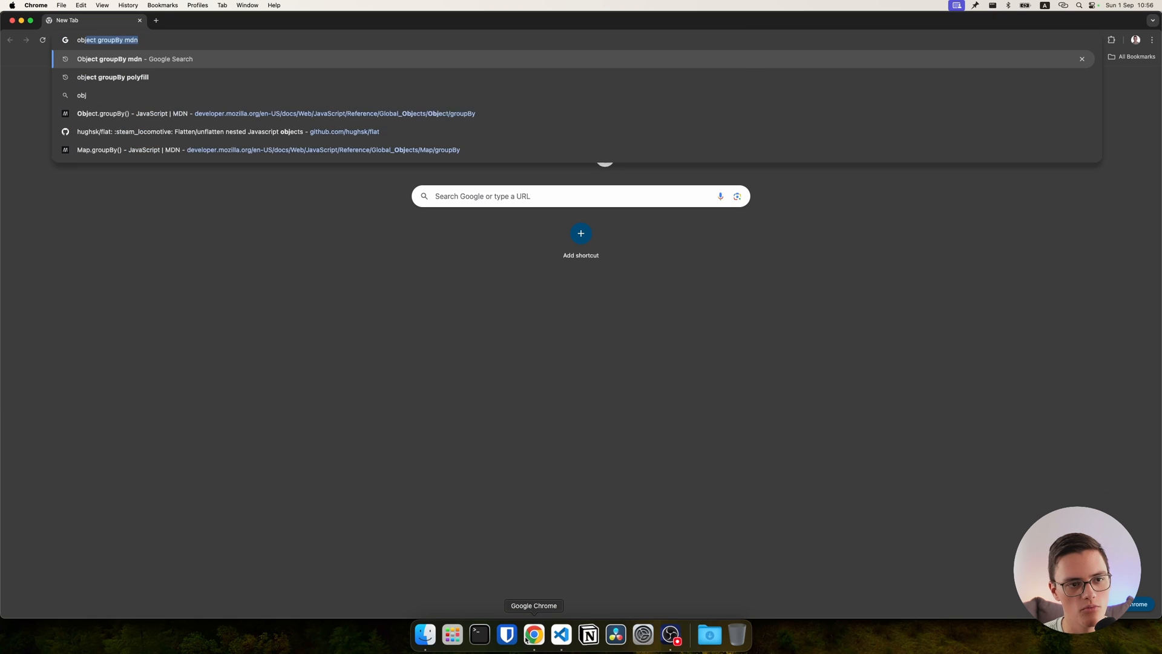
text(object.groupby mdn)
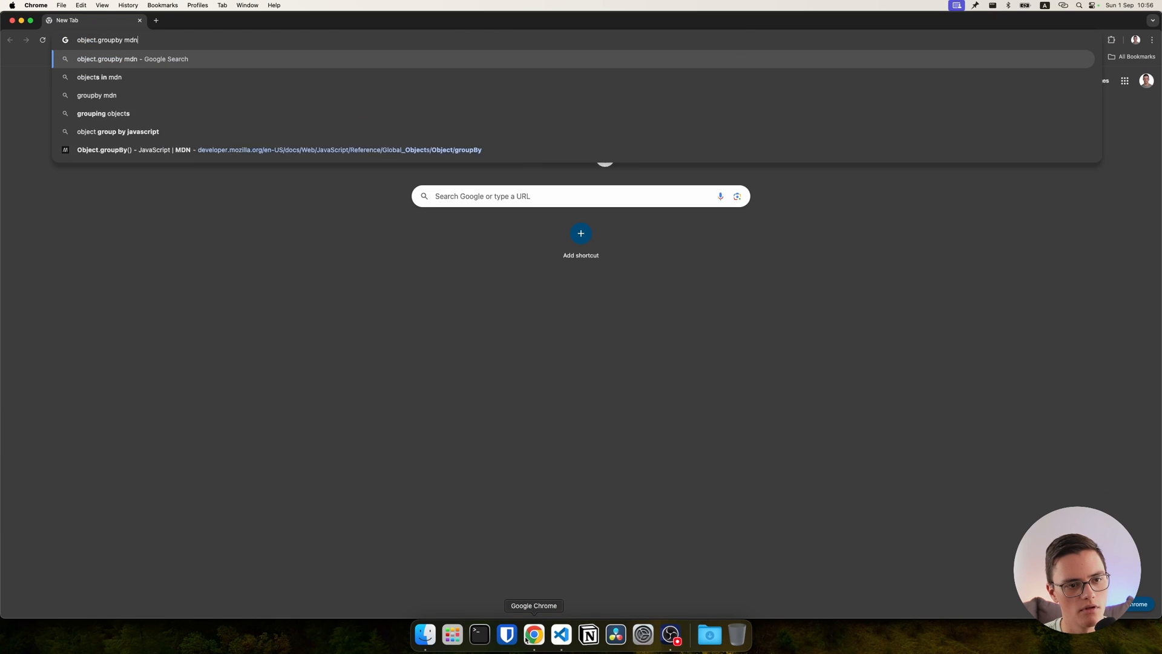
click(280, 150)
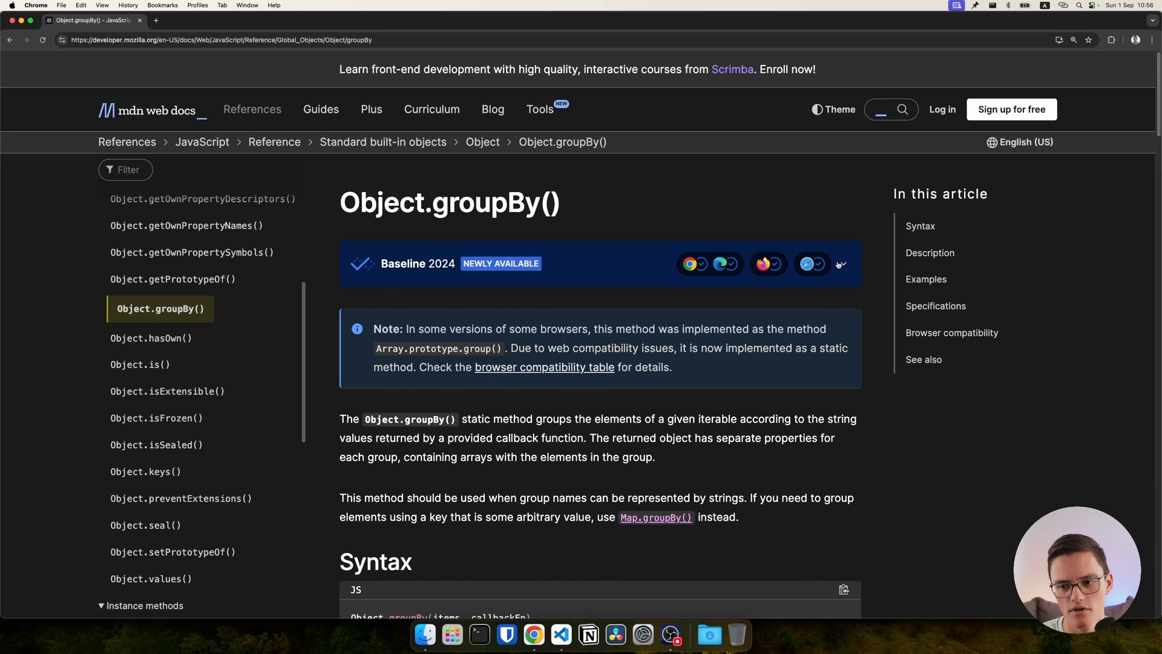
click(842, 264)
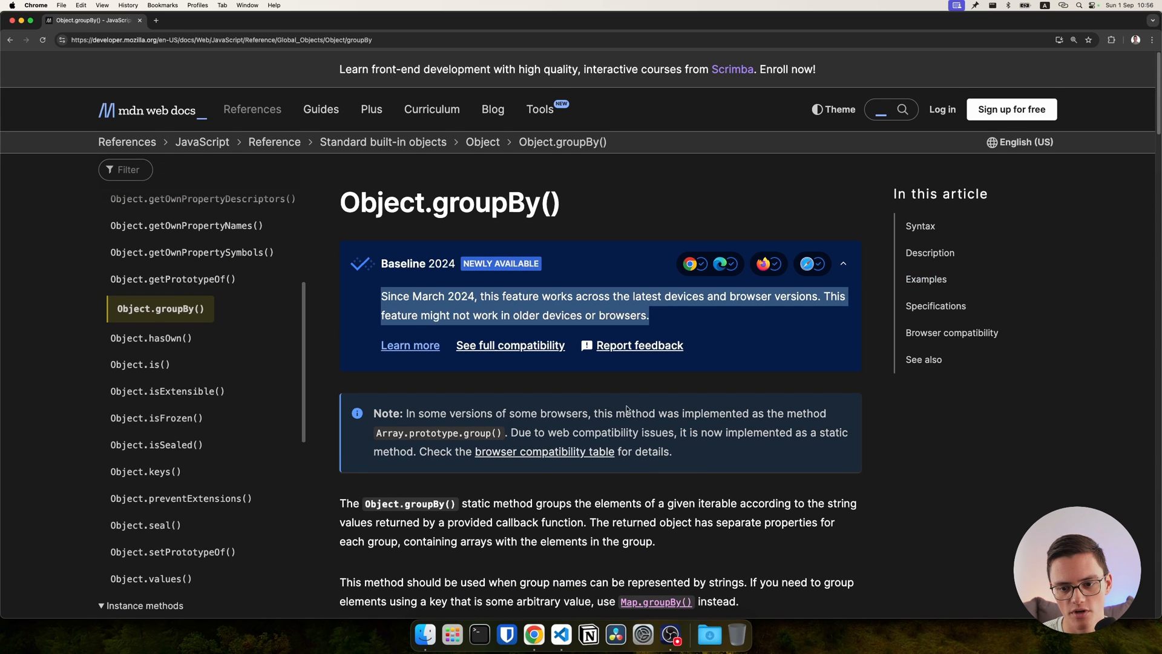
scroll(down, 3)
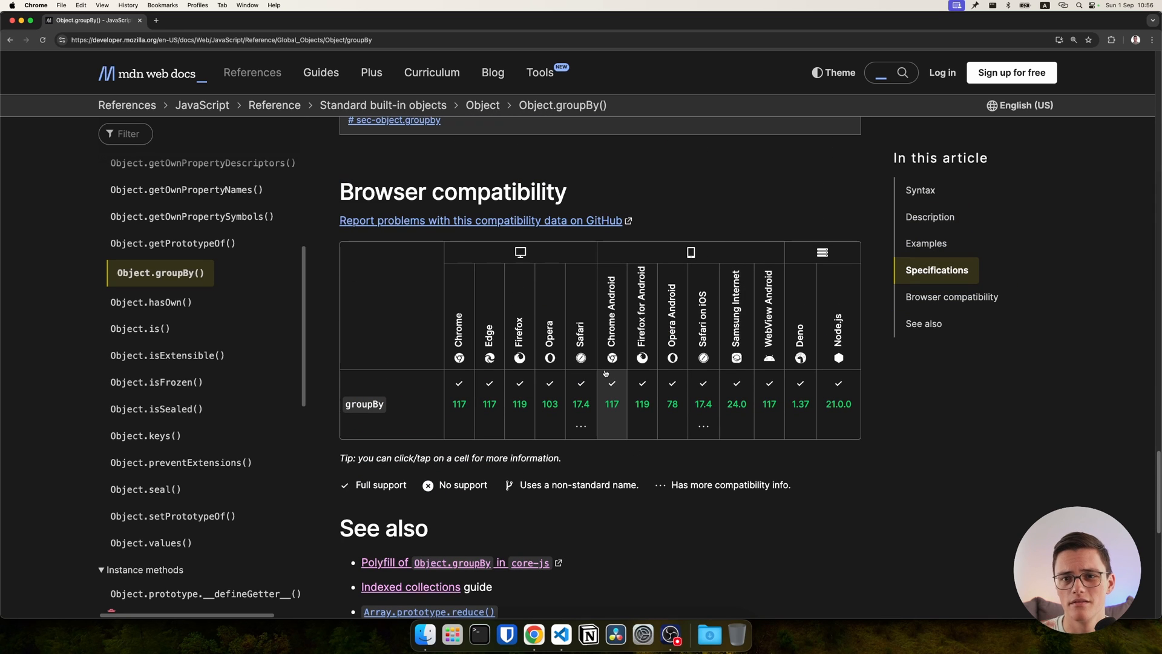
mouse_move(611, 383)
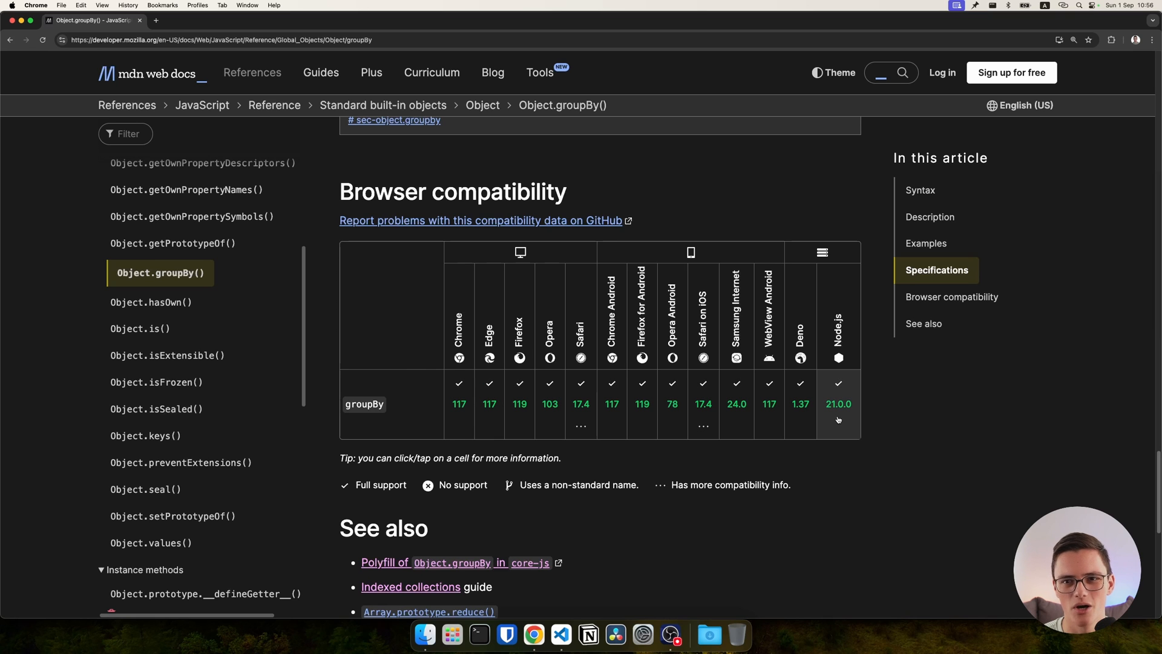
scroll(down, 3)
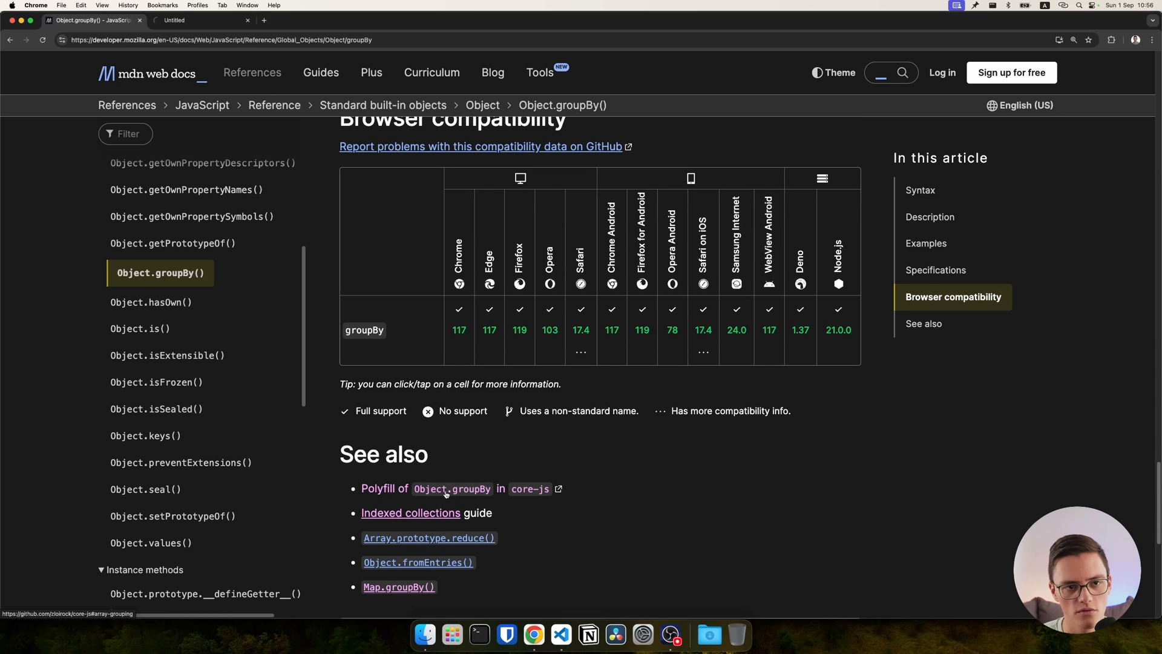
Open the core-js polyfill link in a new tab and scroll its README.
click(452, 489)
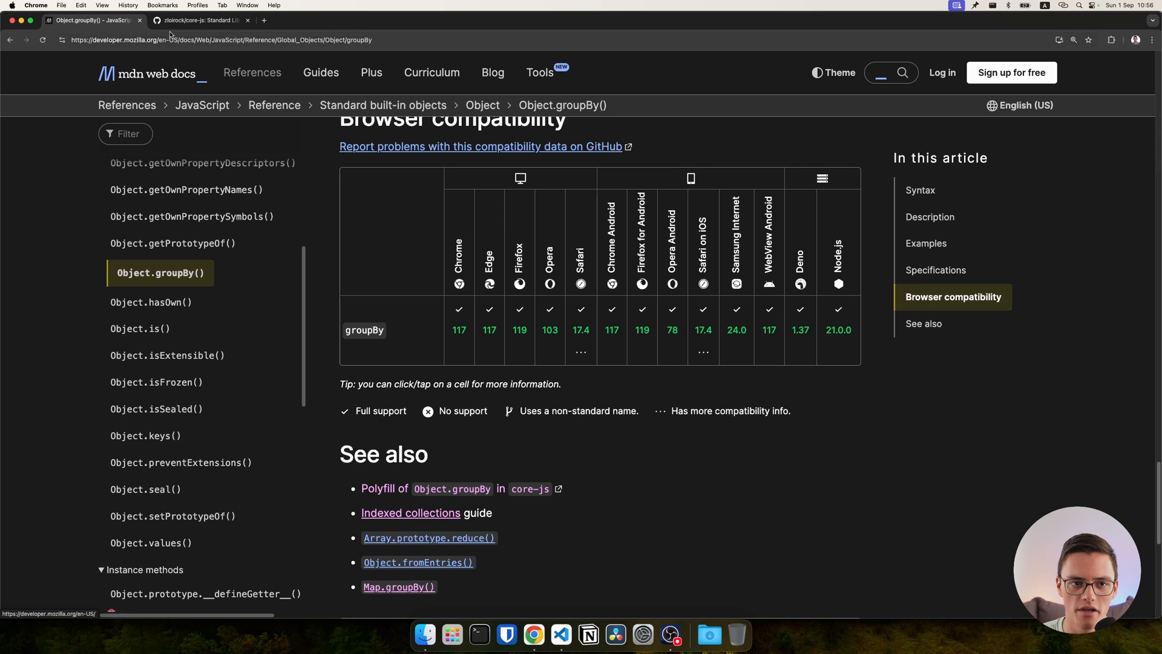
click(200, 20)
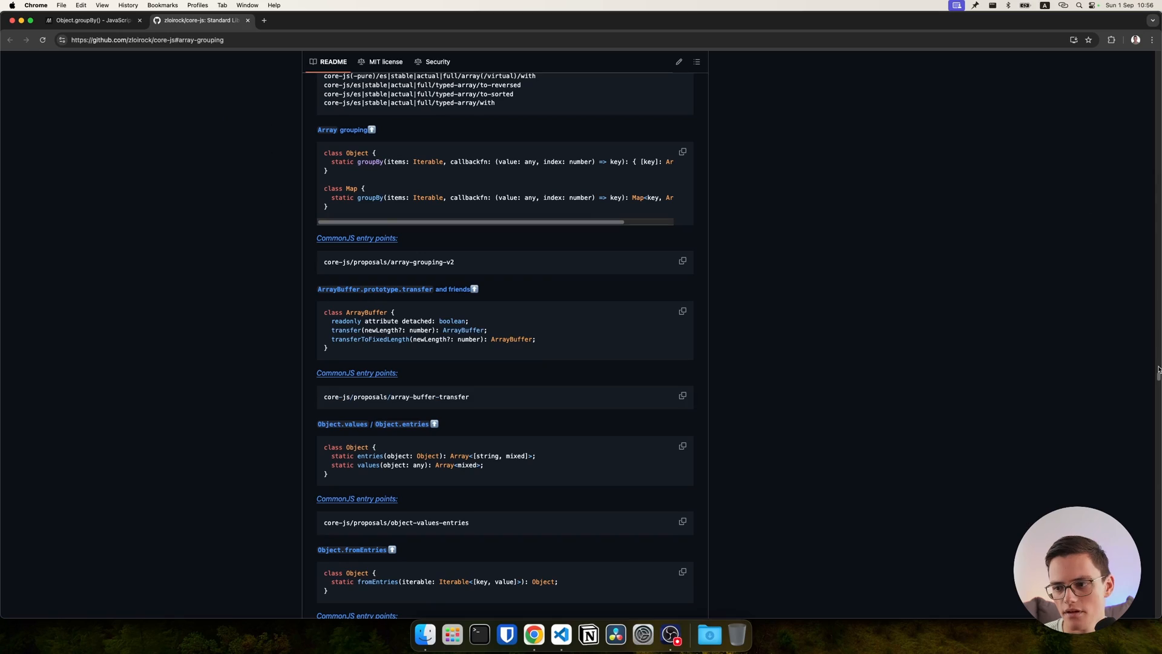
scroll(down, 3)
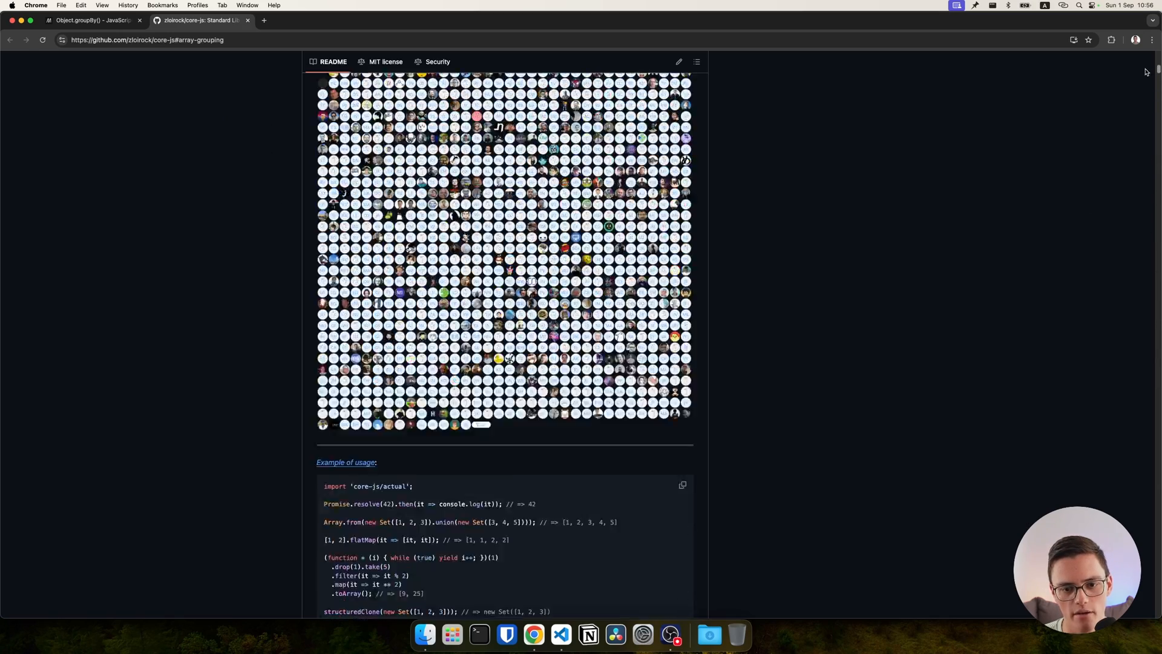
scroll(up, 3)
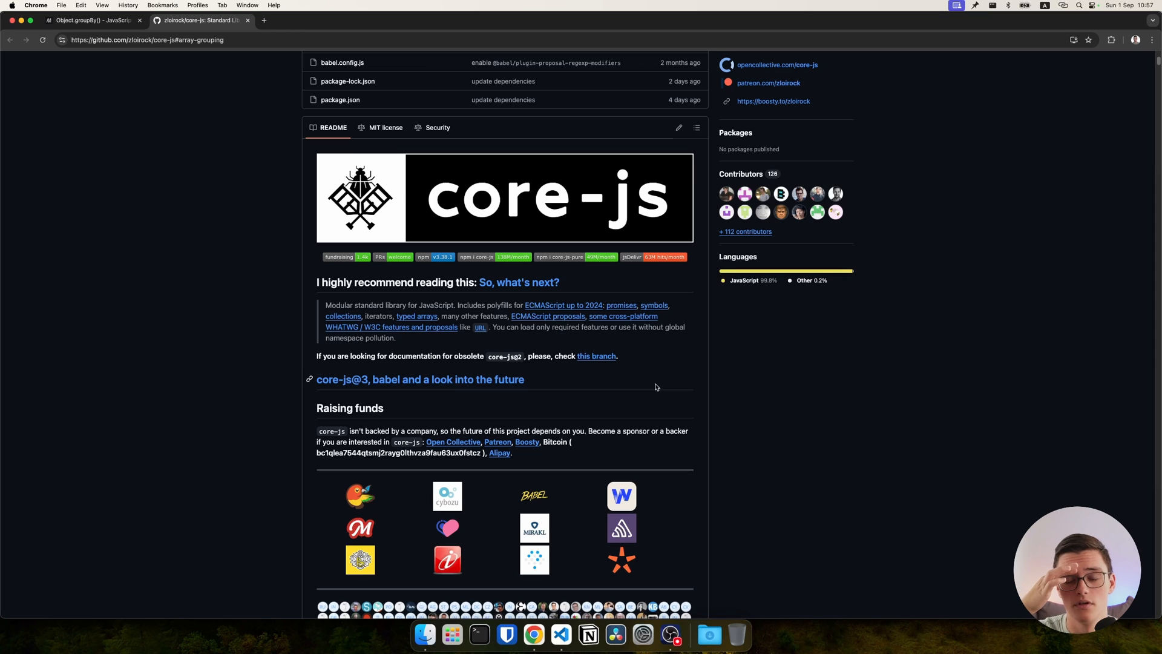
mouse_move(634, 390)
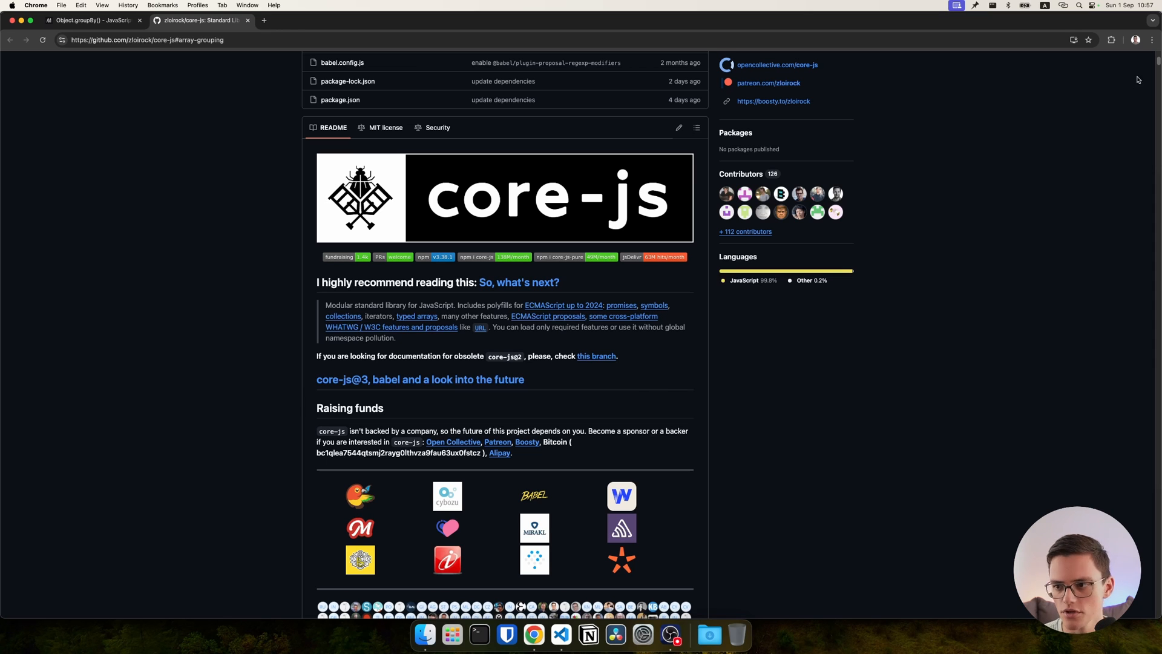
mouse_move(565, 296)
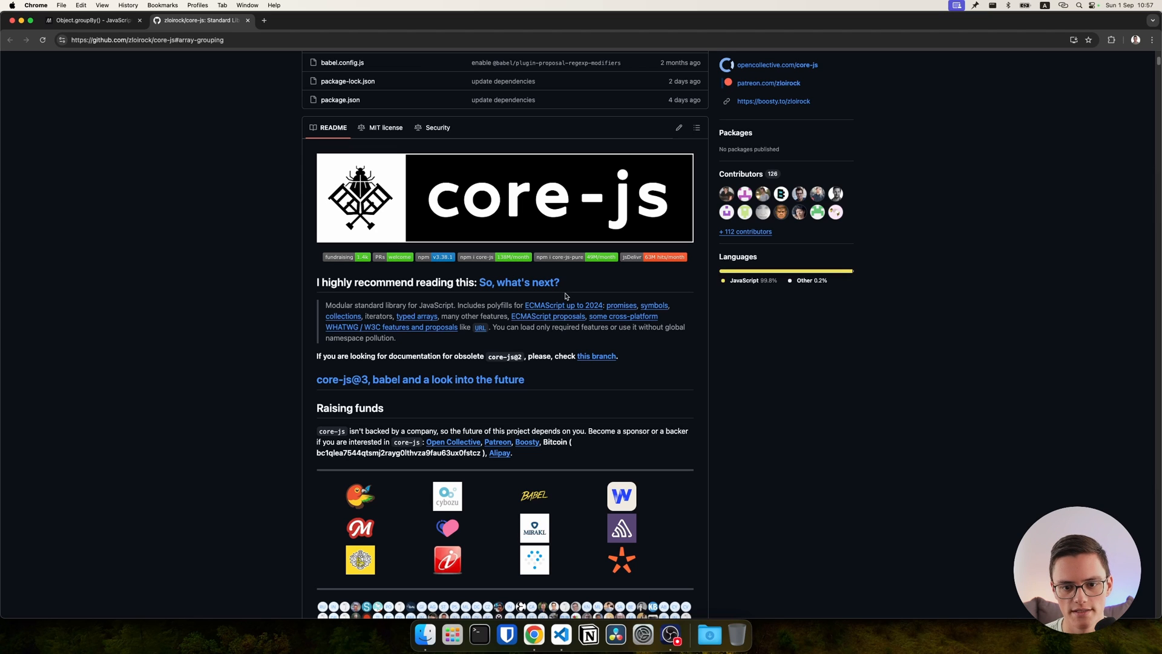
mouse_move(311, 281)
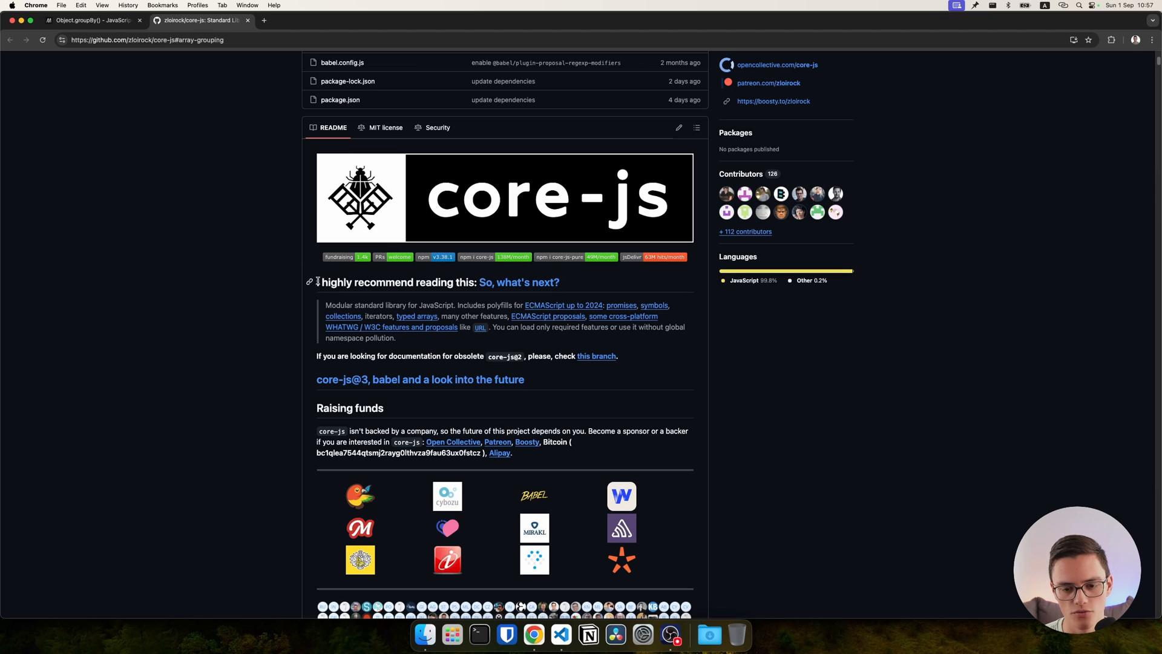